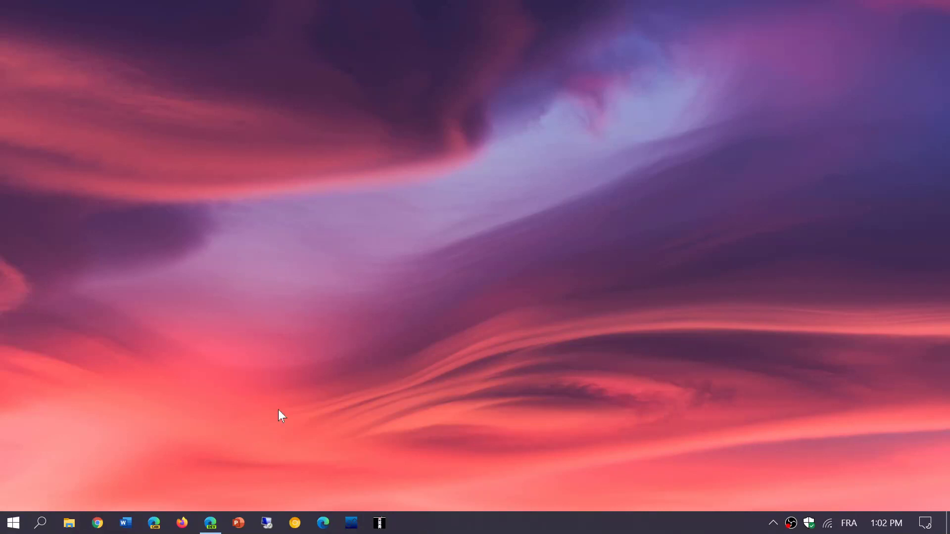
Launch Edge and load microsoft.com/en-ca/software-download/windows10.
left_click(211, 522)
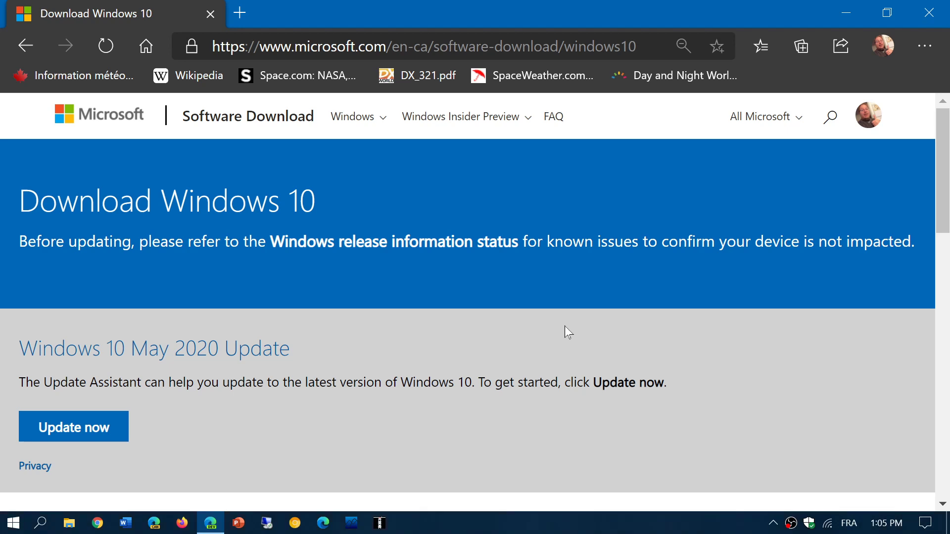
Download the Media Creation Tool via 'Download tool now' under Create Windows 10 installation media.
left_click(73, 426)
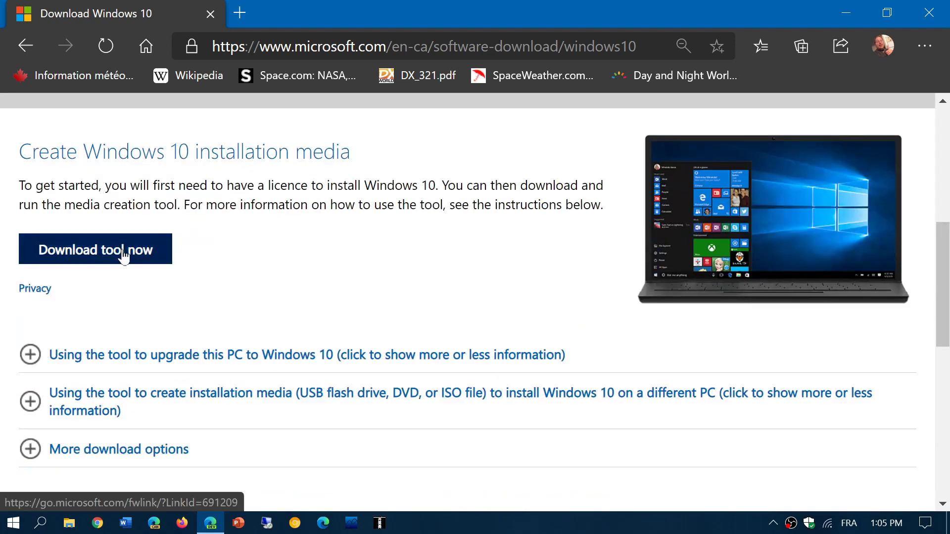
left_click(94, 249)
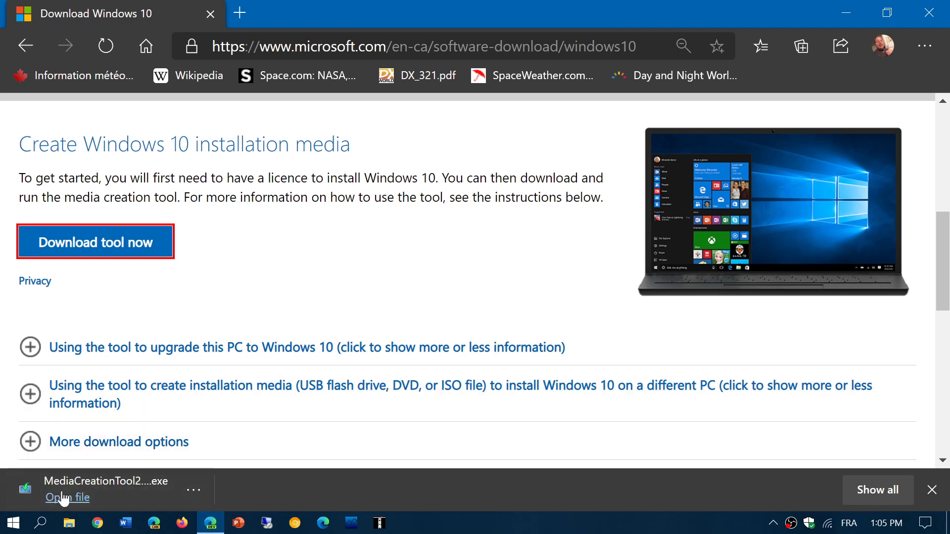
Run the downloaded Media Creation Tool from the Edge download bar.
left_click(66, 497)
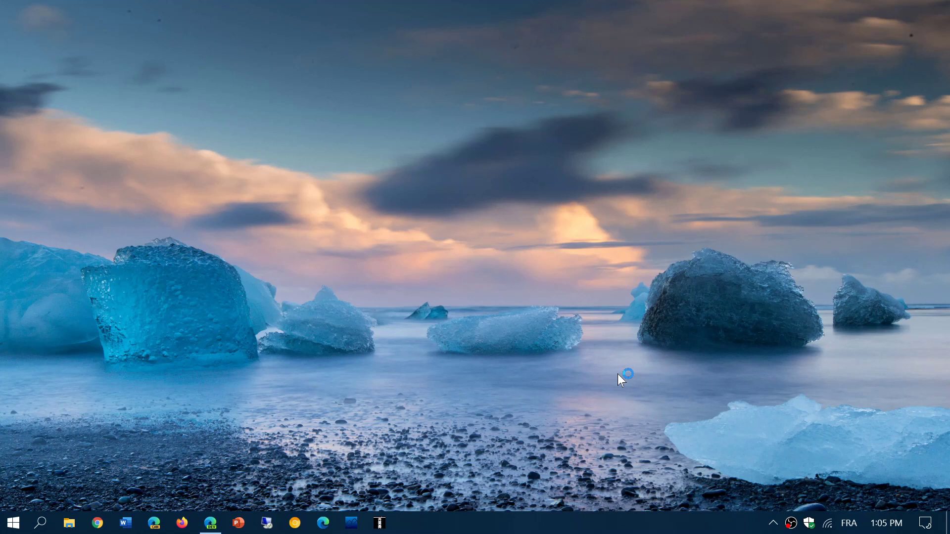
mouse_move(620, 380)
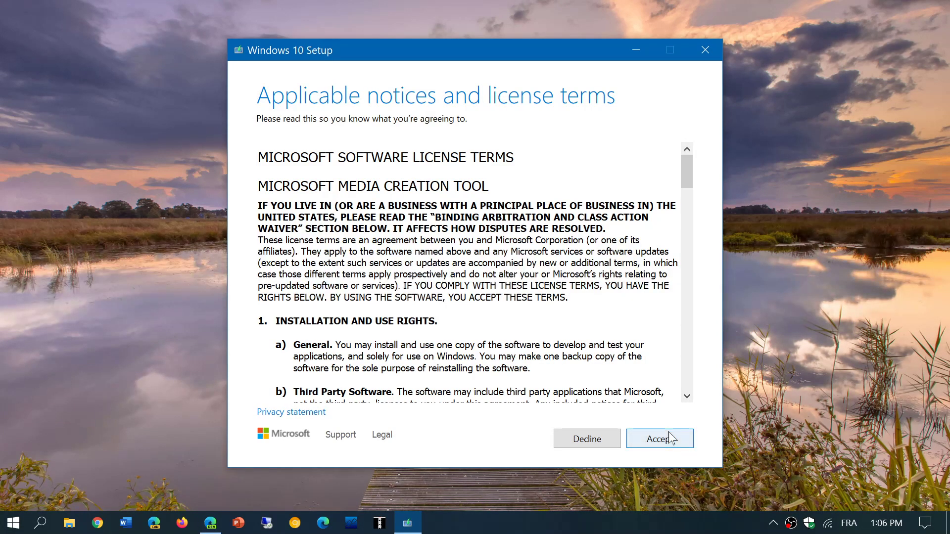
Accept the license and select 'Create installation media for another PC', then proceed.
left_click(659, 439)
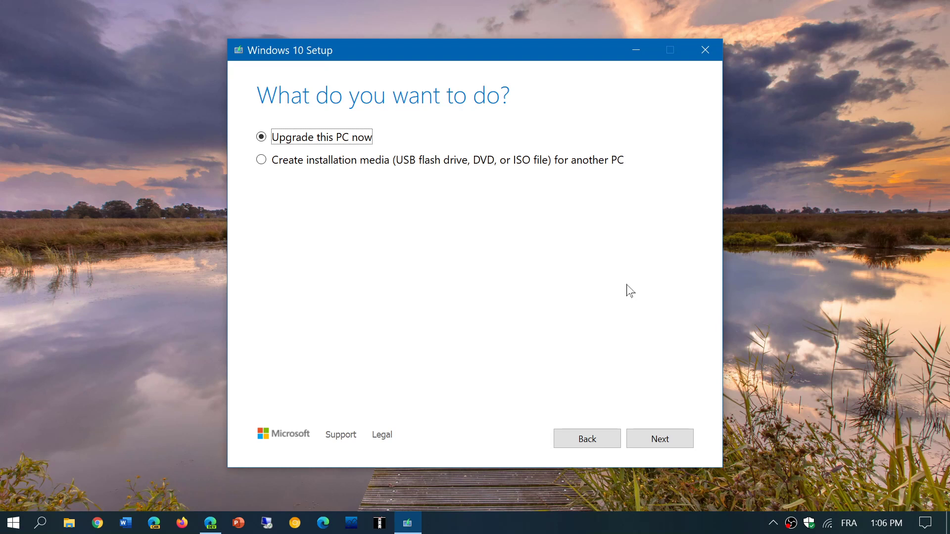
mouse_move(258, 176)
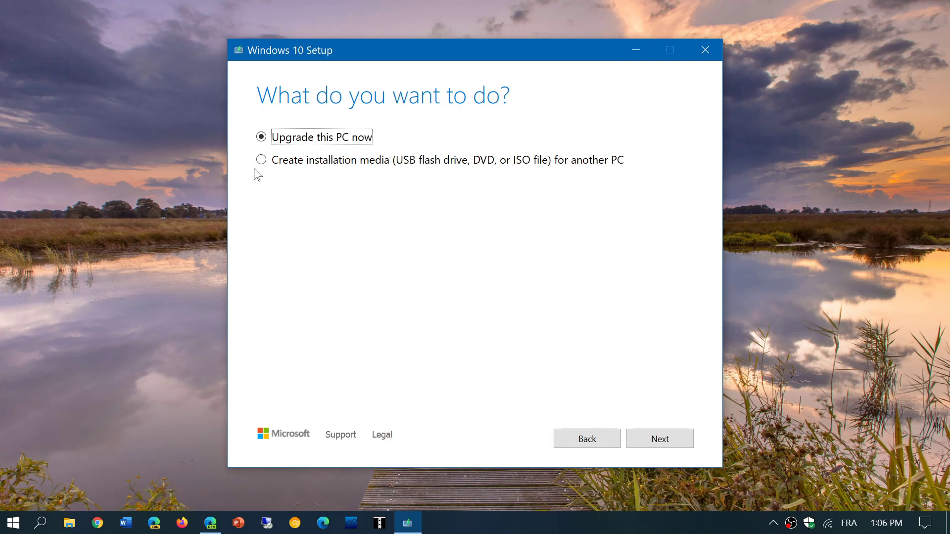
left_click(261, 159)
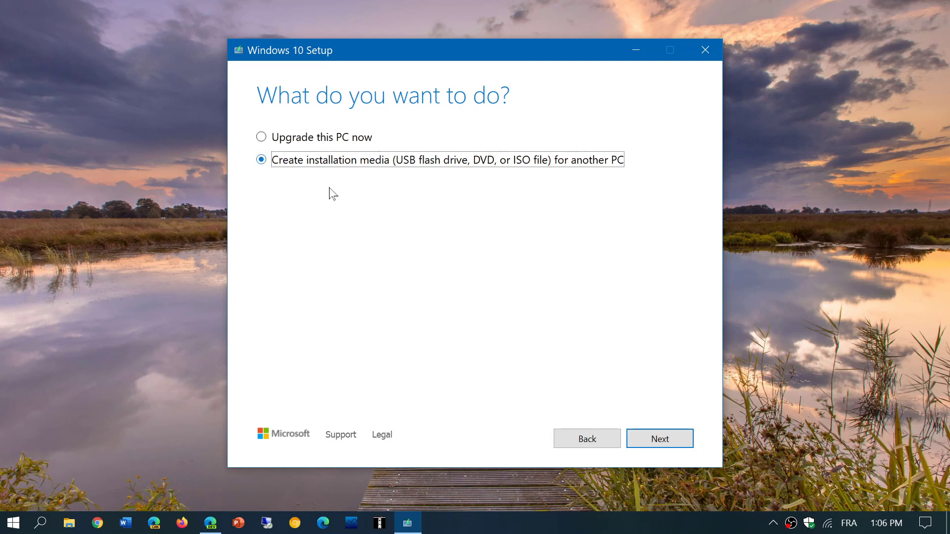
mouse_move(548, 230)
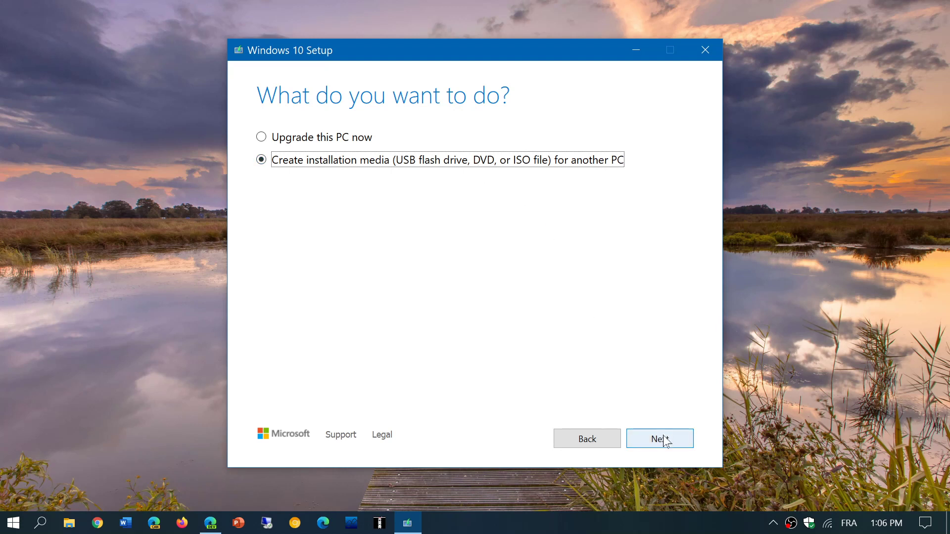
left_click(658, 437)
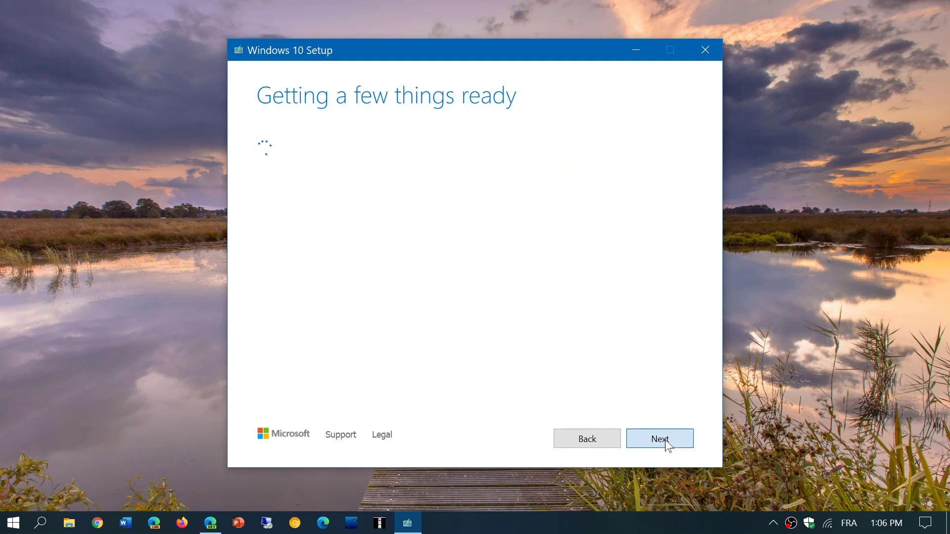
Review editions, keeping English (United States), Windows 10, 64-bit with recommended options re-checked.
left_click(658, 439)
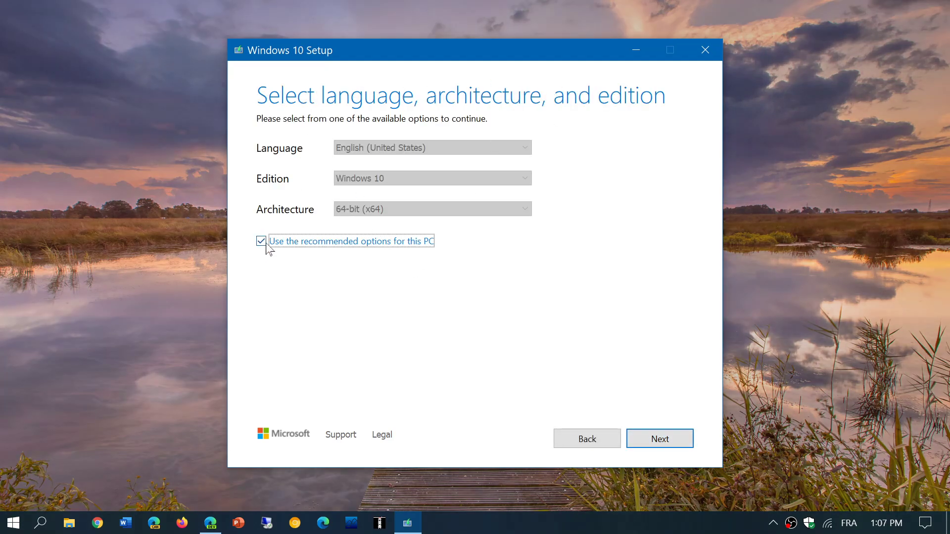
left_click(260, 241)
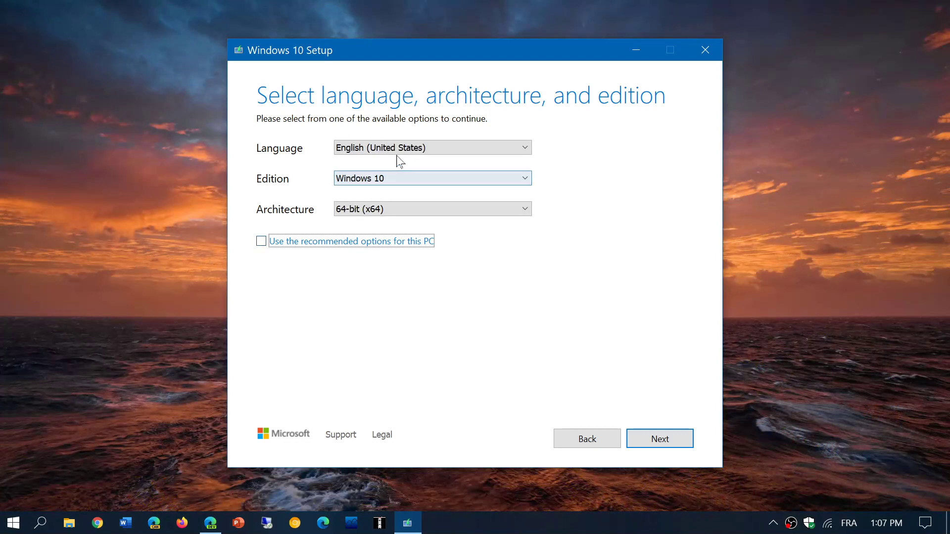
left_click(432, 148)
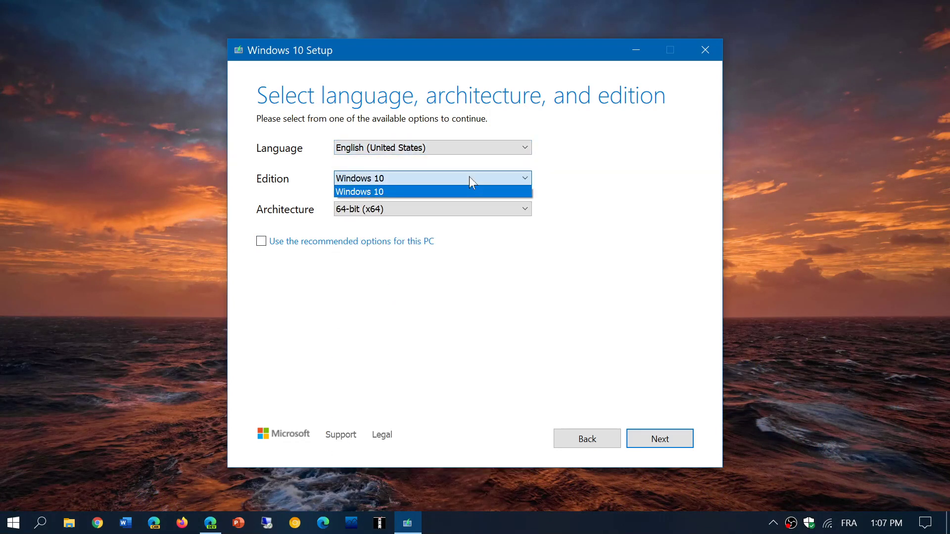
left_click(430, 209)
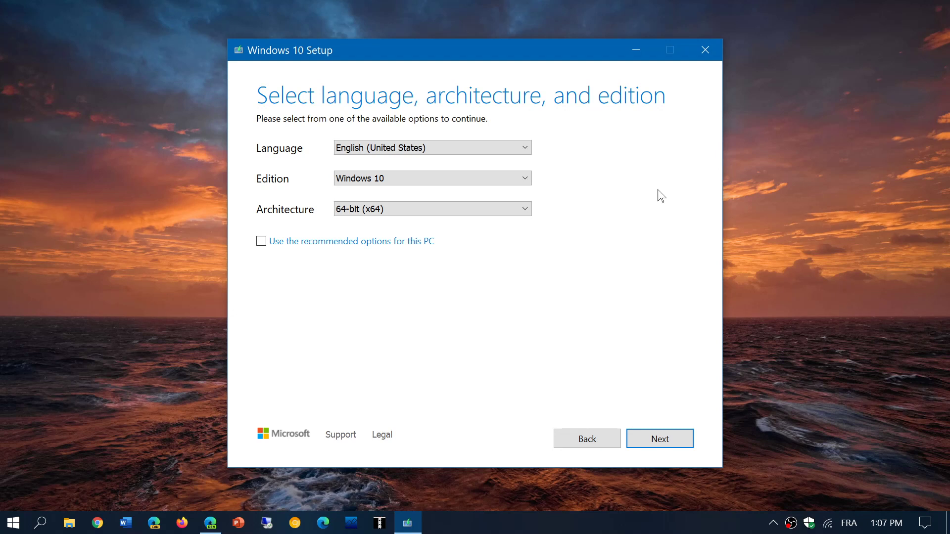
left_click(432, 147)
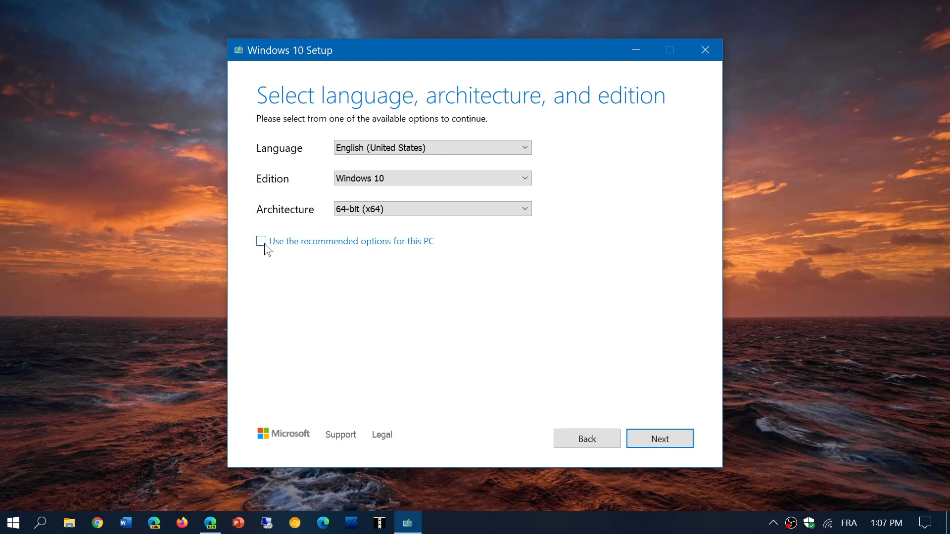
left_click(261, 241)
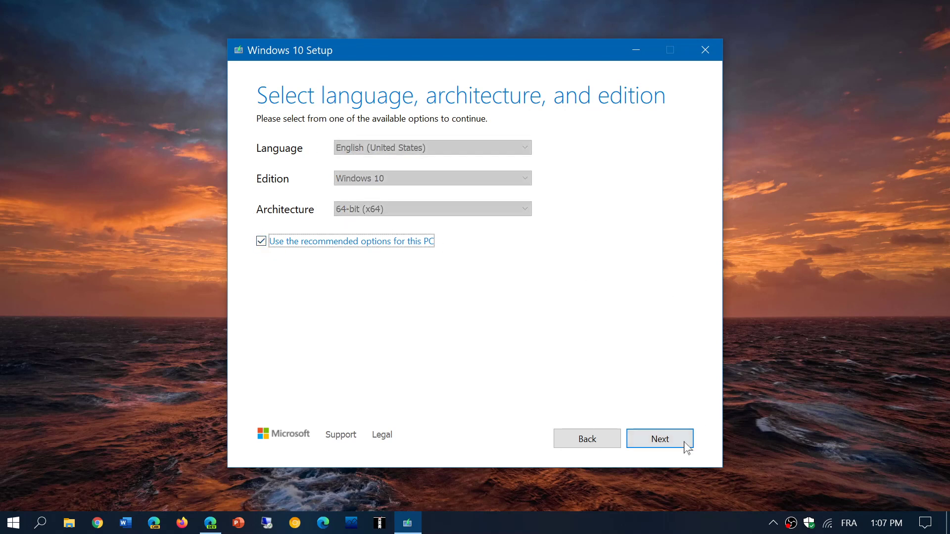
Advance to Choose which media to use and select ISO file.
left_click(659, 438)
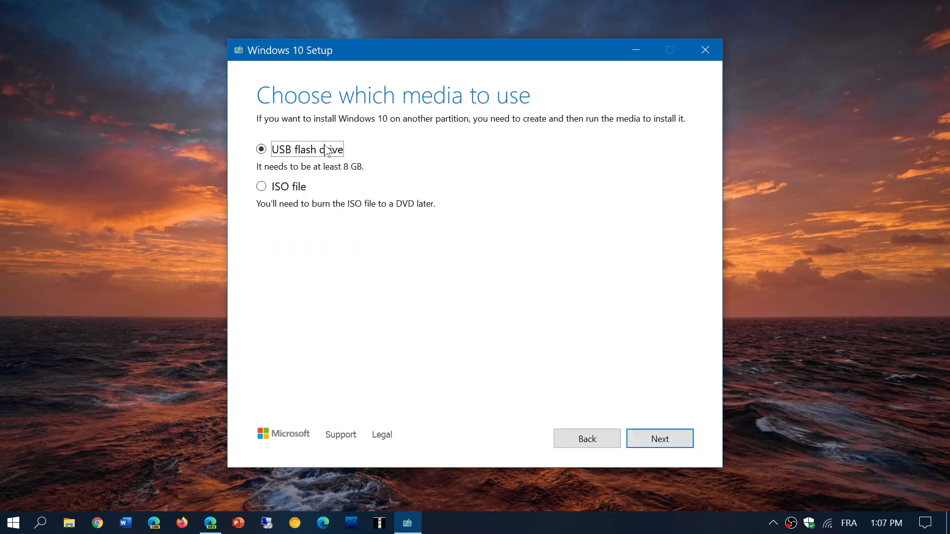
mouse_move(519, 354)
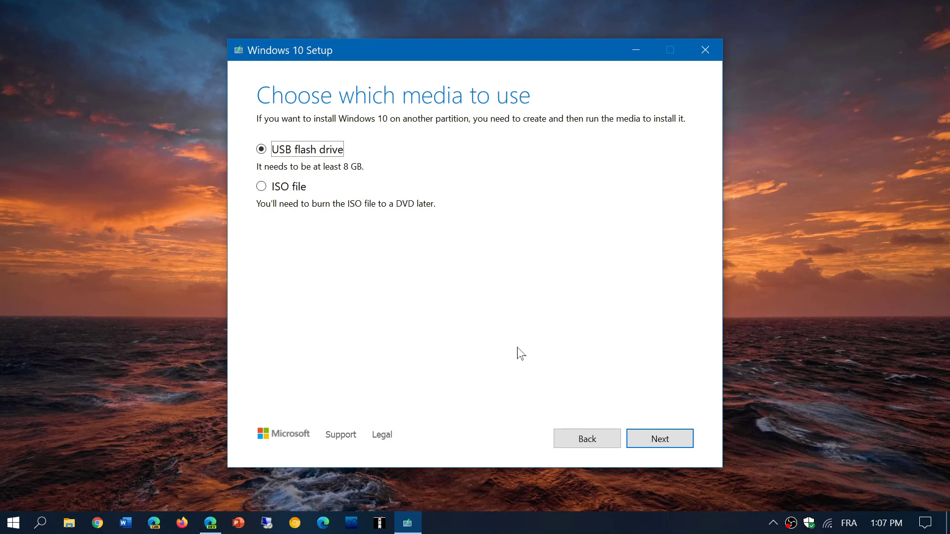
mouse_move(262, 187)
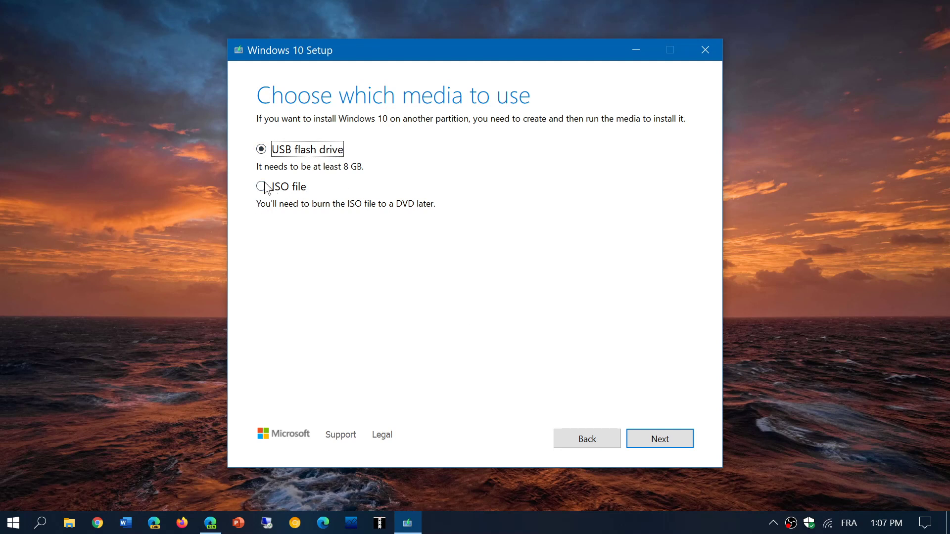
left_click(261, 186)
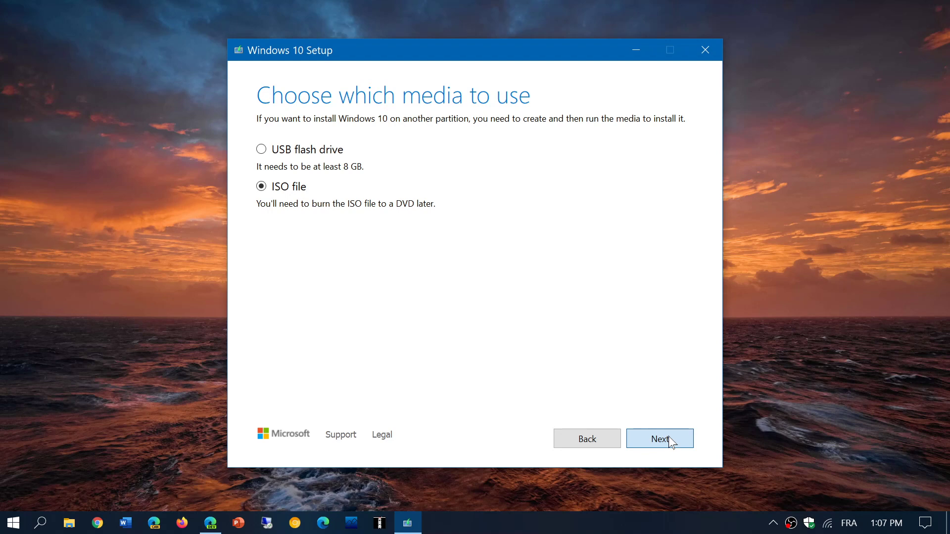
Advance to the Select a path save dialog, opened in Documents with file name Windows.
left_click(659, 439)
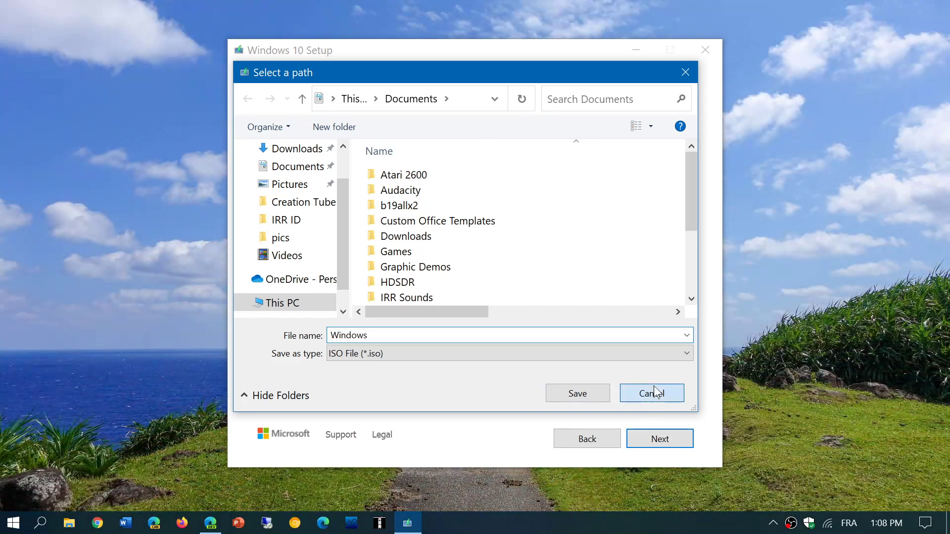
Cancel the Select a path dialog, leaving ISO file selected.
left_click(652, 394)
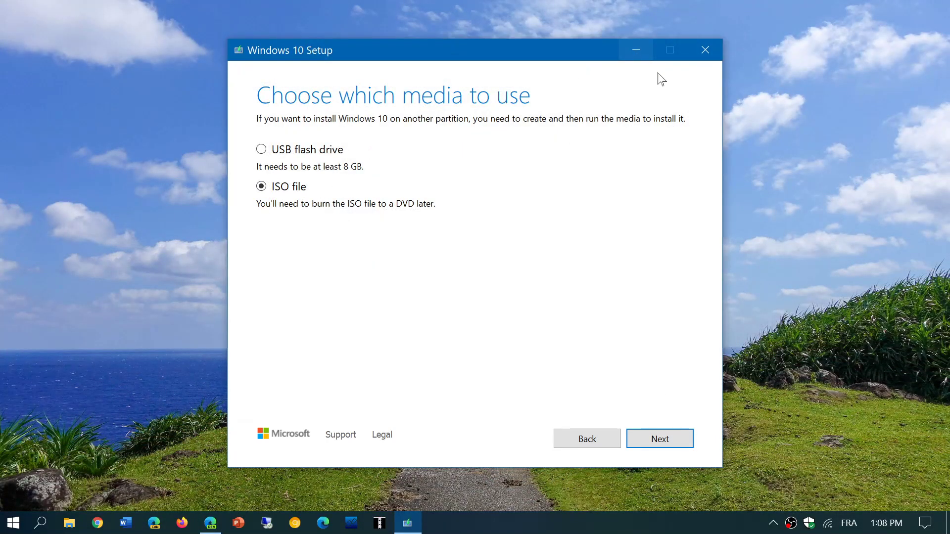
mouse_move(708, 191)
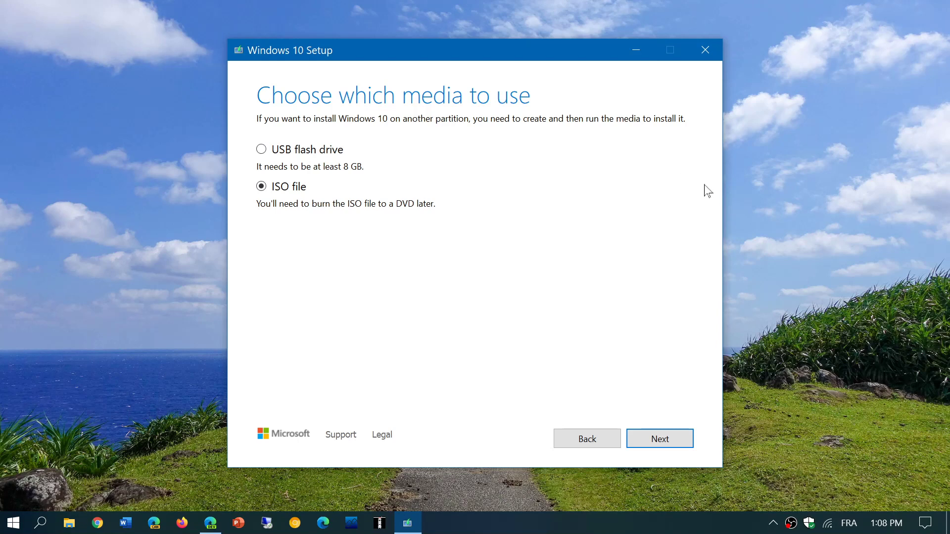
mouse_move(605, 235)
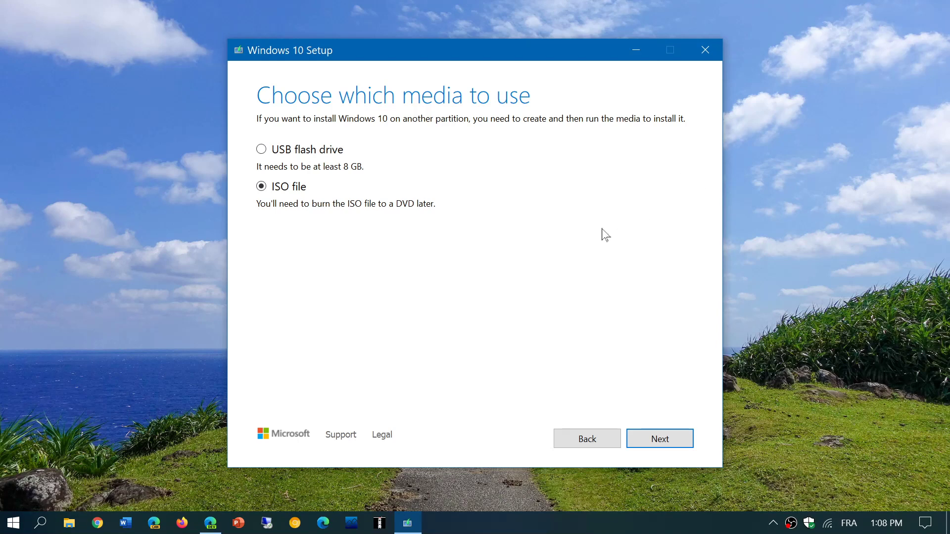